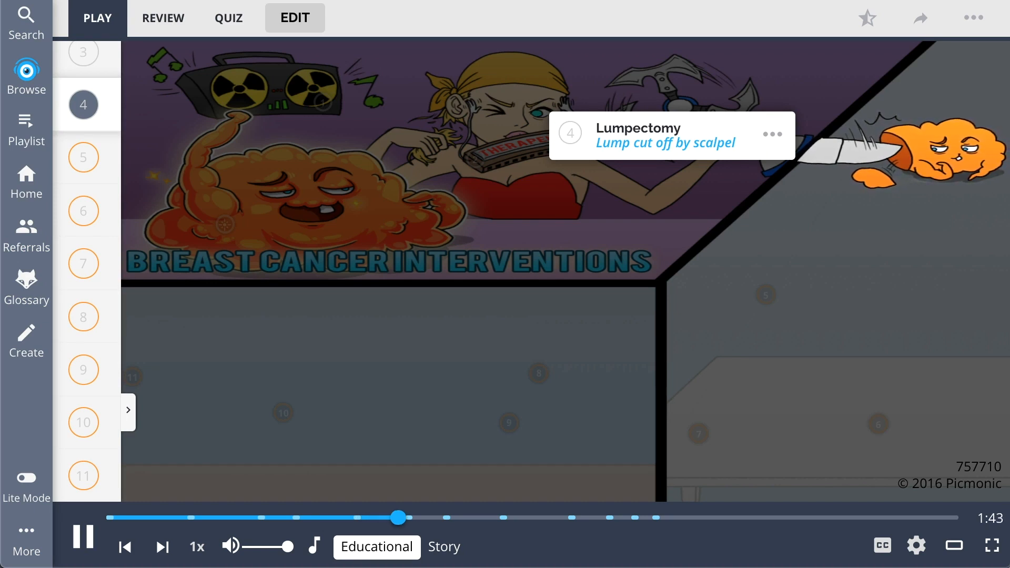
Start the Breast Cancer Interventions picmonic in Educational mode and let every scene reveal.
{"action": "left_click", "coordinate": [82, 157]}
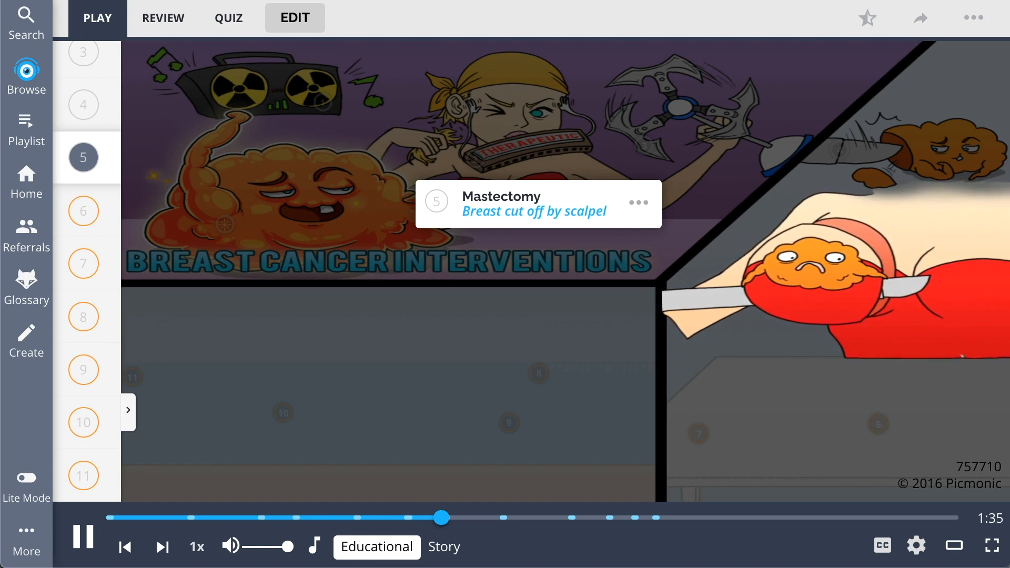
{"action": "left_click", "coordinate": [83, 211]}
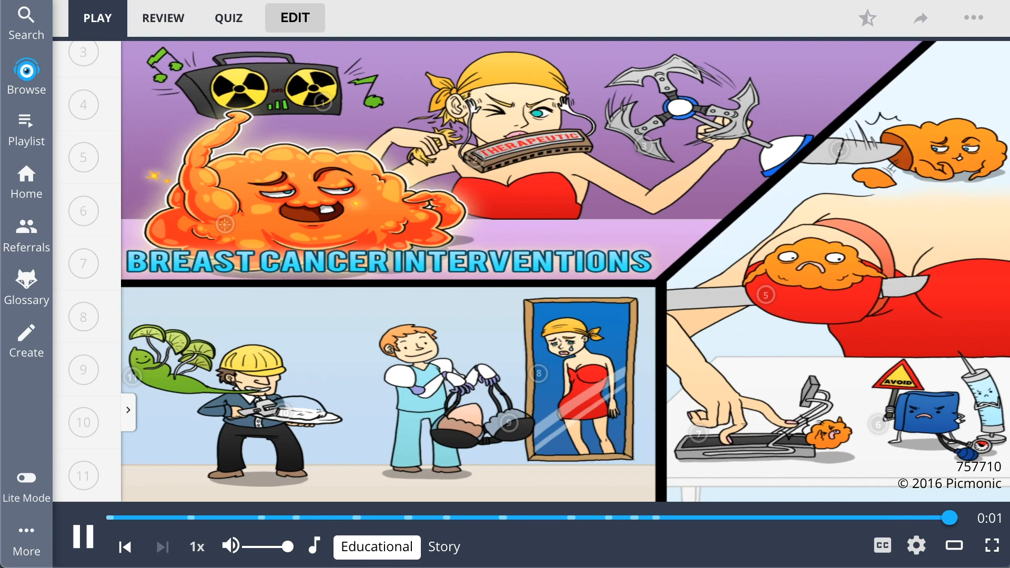
Expand the facts list and restart the picmonic in Story mode at the Lumpectomy scene.
{"action": "left_click", "coordinate": [127, 410]}
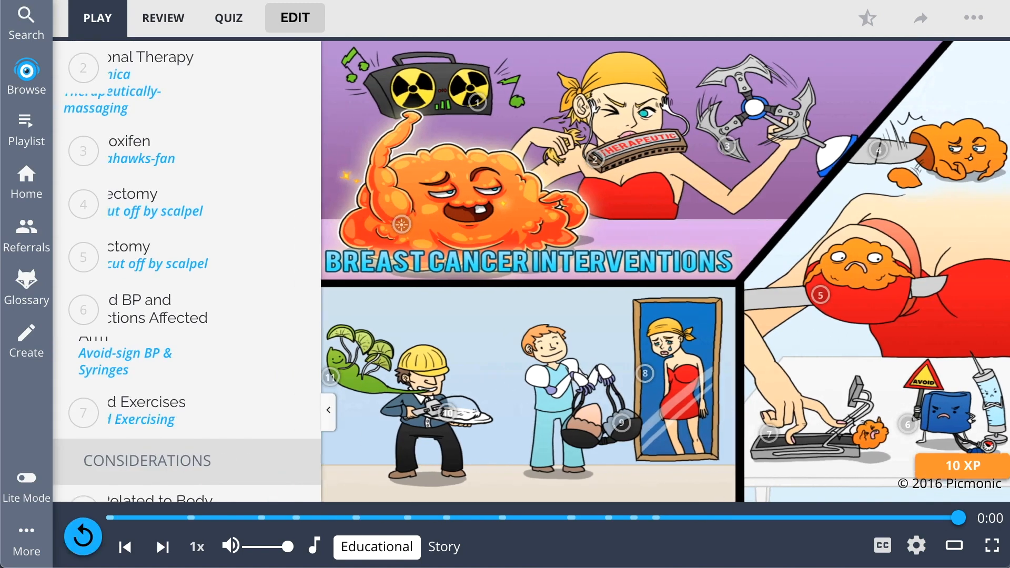
{"action": "left_click", "coordinate": [444, 547]}
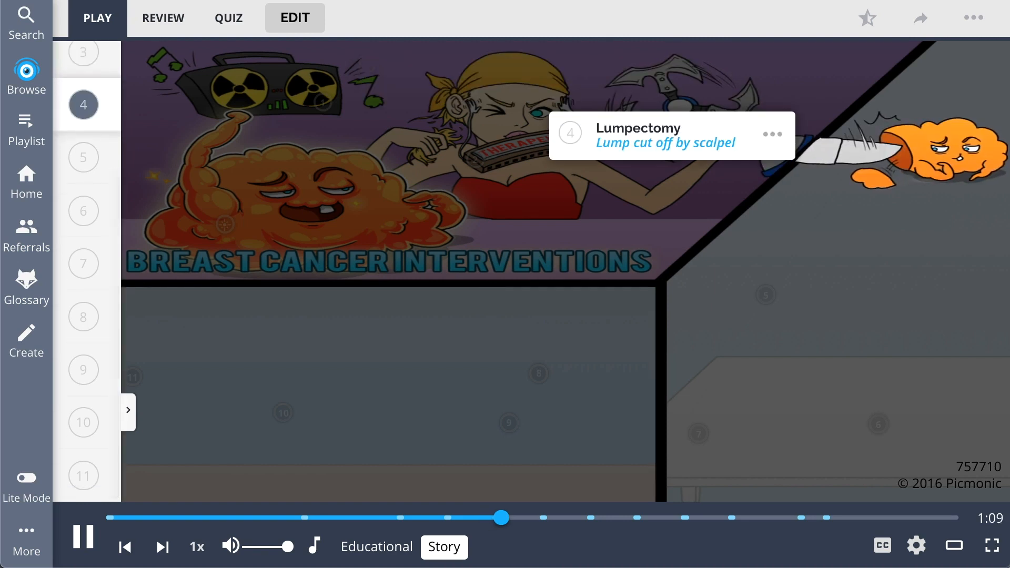
Continue Story-mode playback until the full illustrated scene is revealed.
{"action": "left_click", "coordinate": [516, 517]}
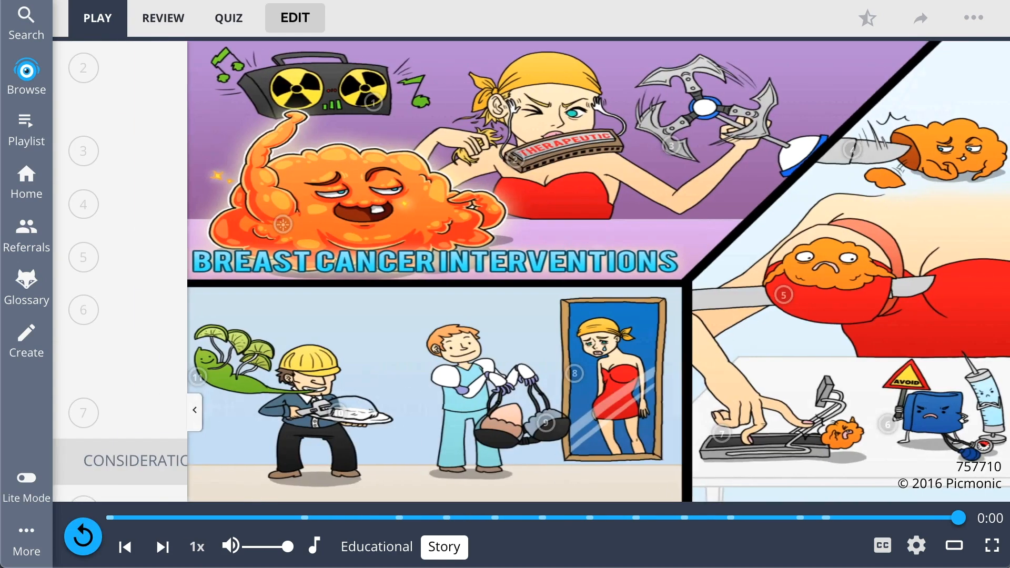
Answer quiz questions 1–3 on mastectomy care, then open the Breast Tumors playlist.
{"action": "left_click", "coordinate": [195, 410]}
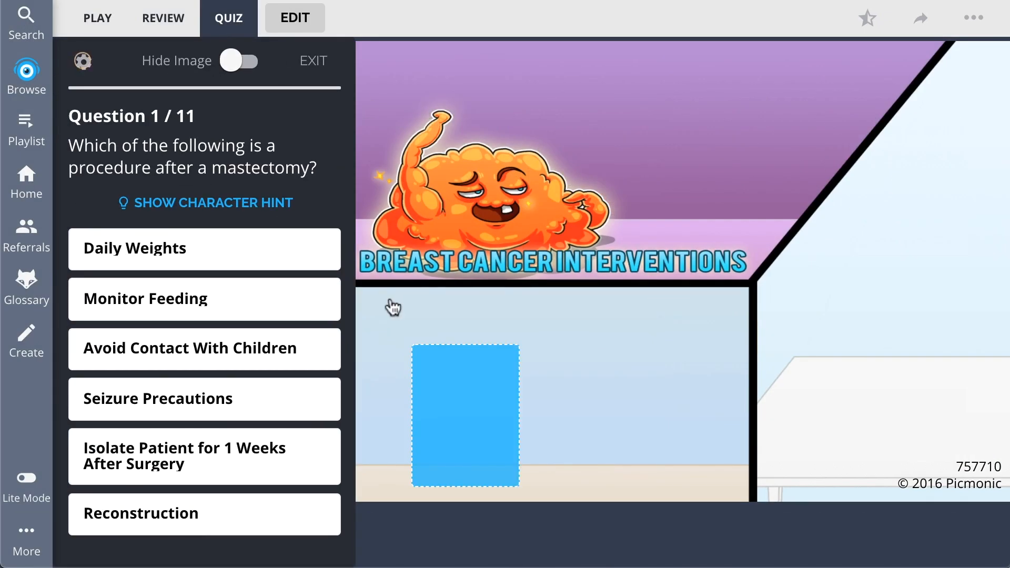
{"action": "mouse_move", "coordinate": [308, 485]}
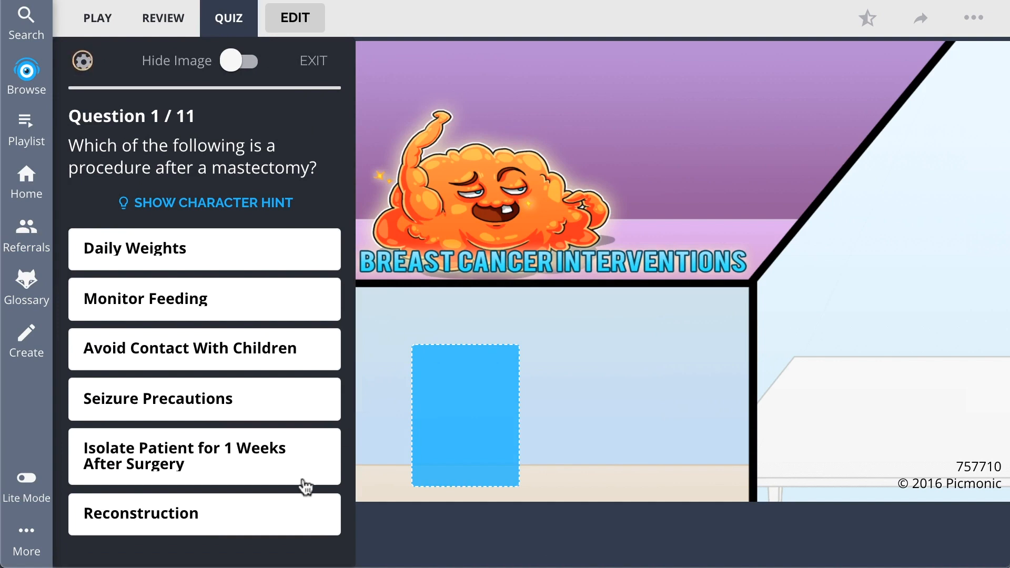
{"action": "left_click", "coordinate": [204, 514]}
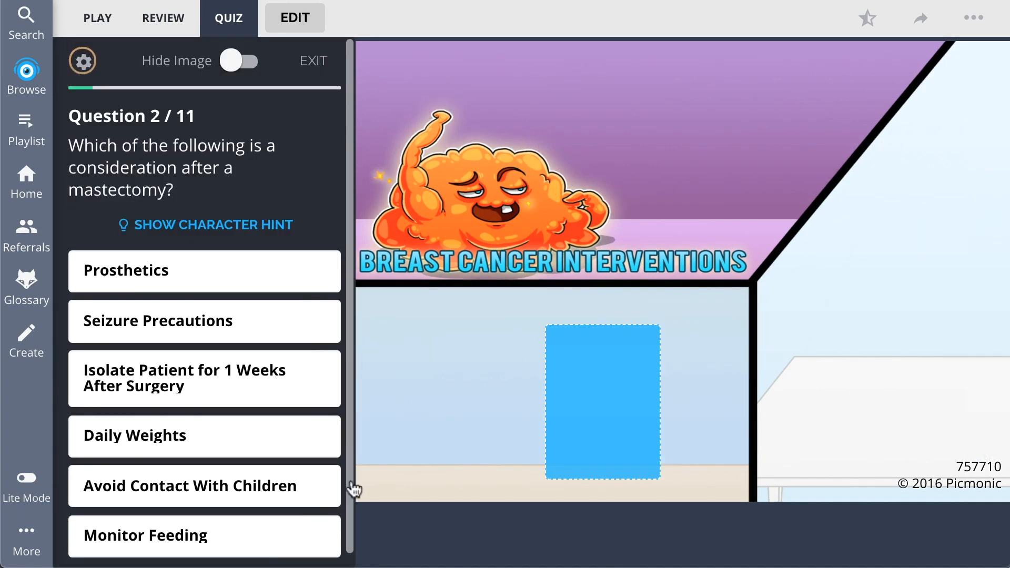
{"action": "mouse_move", "coordinate": [410, 449]}
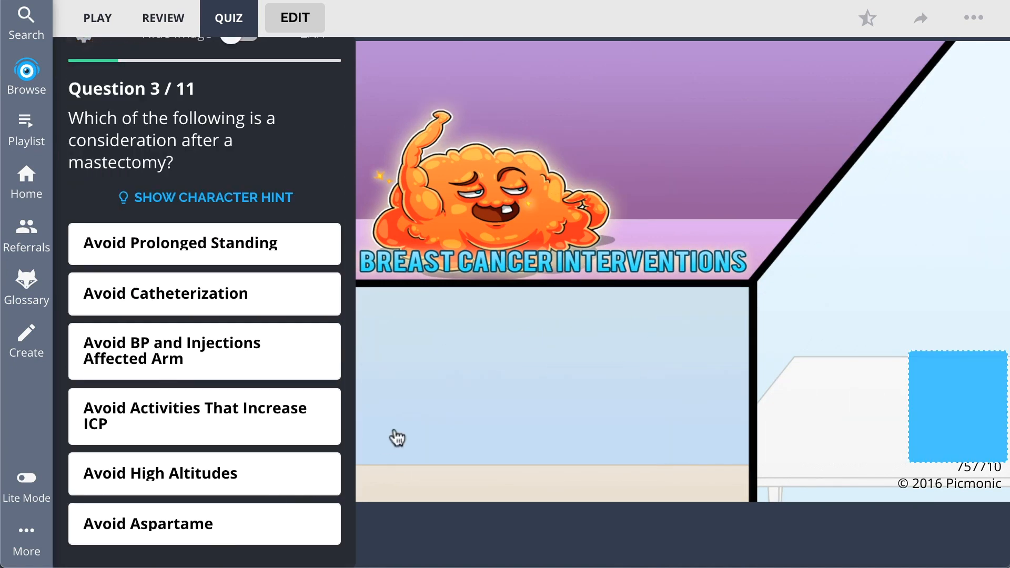
{"action": "left_click", "coordinate": [203, 351]}
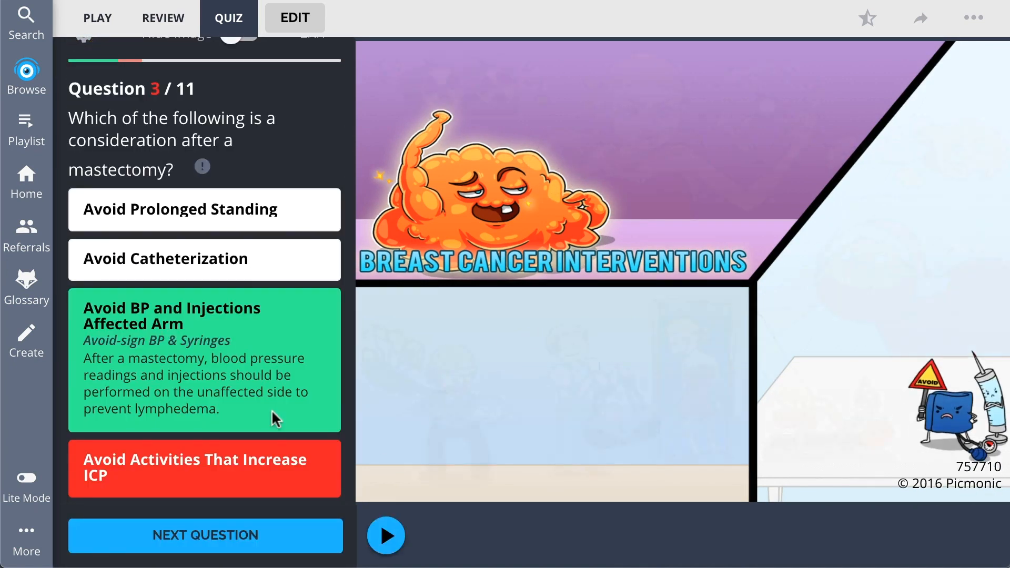
{"action": "left_click", "coordinate": [26, 74]}
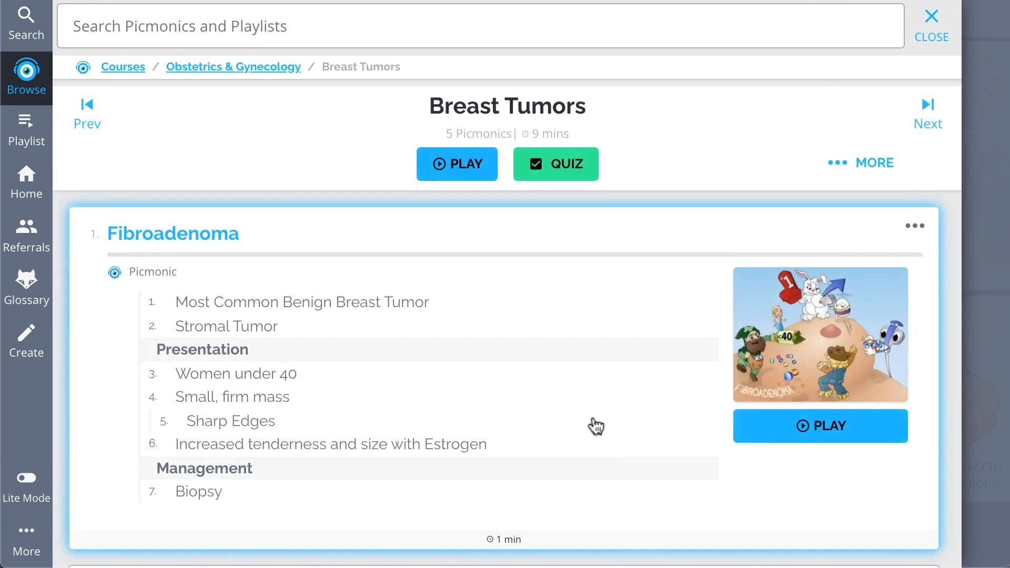
Scroll the Breast Tumors playlist down to the Daily Quiz card with a 339-day streak.
{"action": "scroll", "scroll_direction": "down", "scroll_amount": 3}
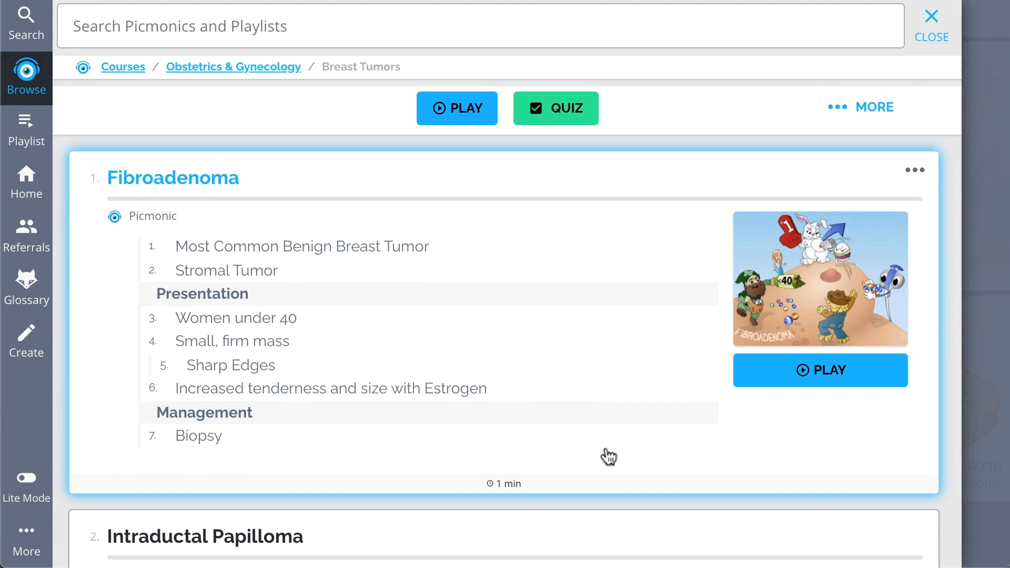
{"action": "scroll", "scroll_direction": "down", "scroll_amount": 3}
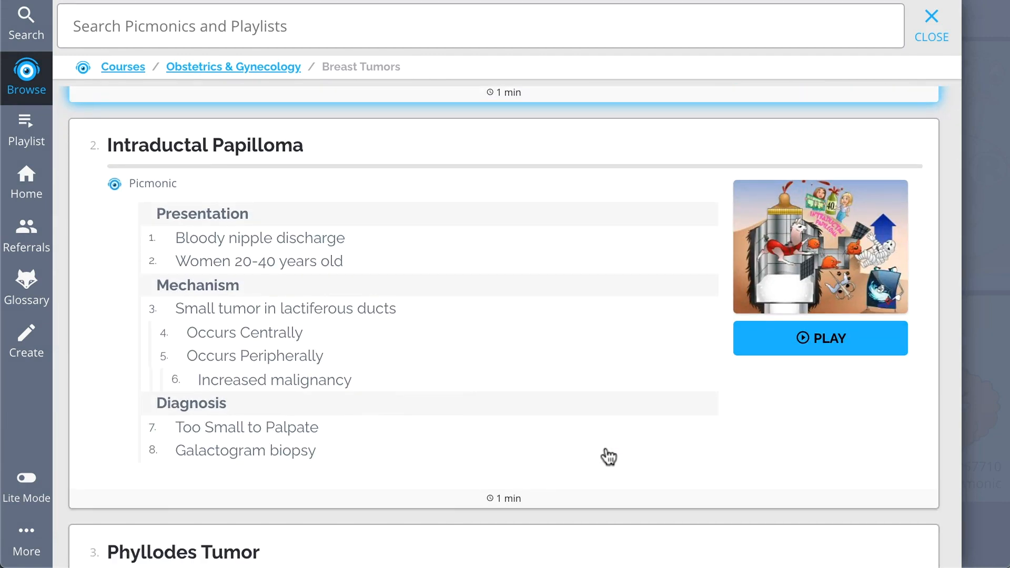
{"action": "scroll", "scroll_direction": "down", "scroll_amount": 3}
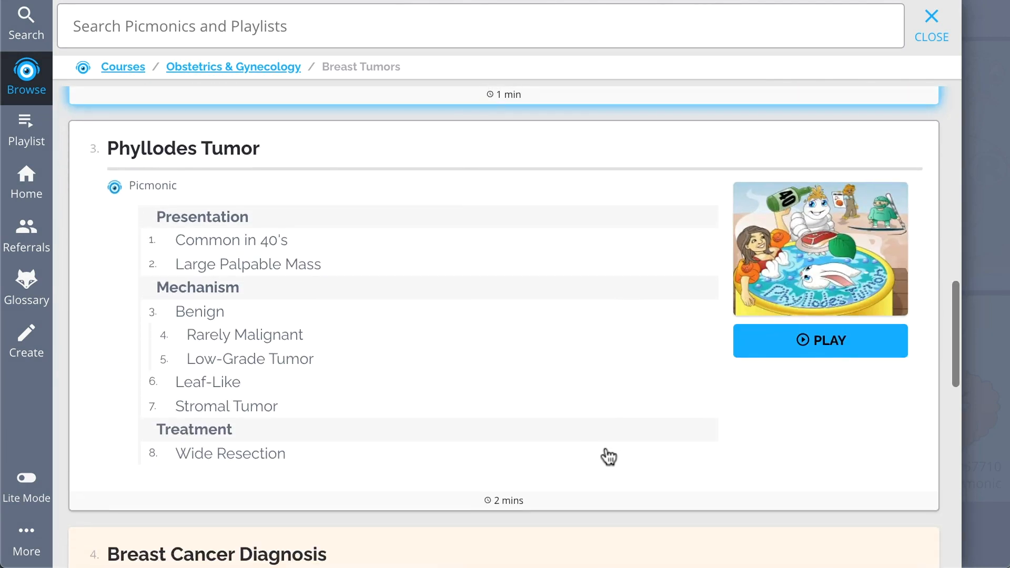
{"action": "scroll", "scroll_direction": "down", "scroll_amount": 3}
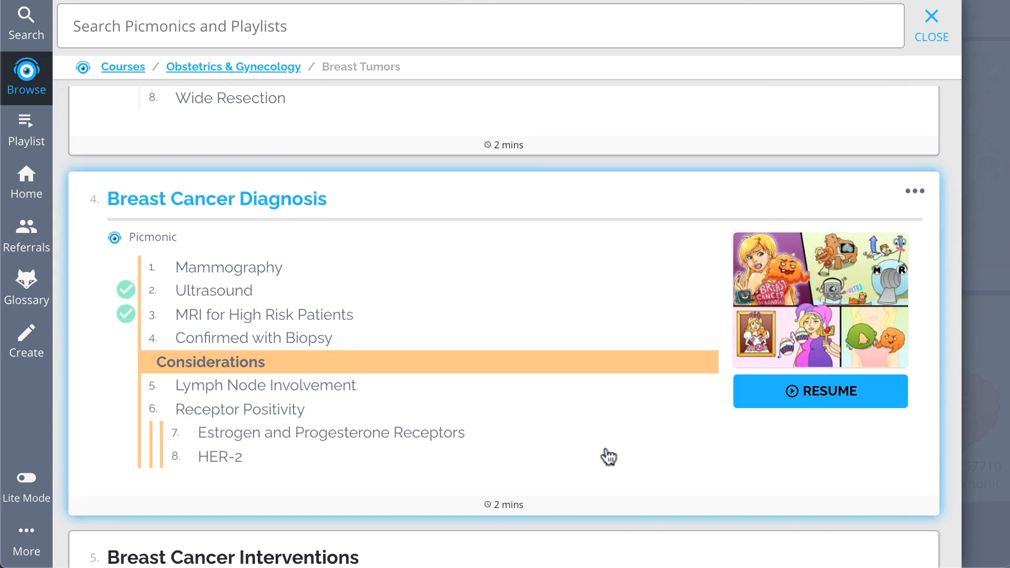
{"action": "scroll", "scroll_direction": "down", "scroll_amount": 3}
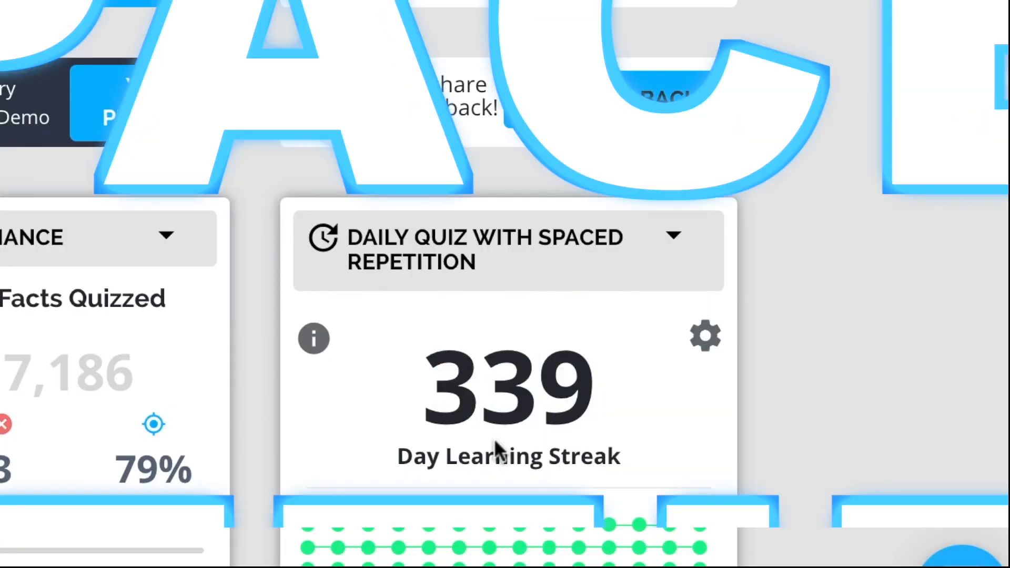
{"action": "scroll", "scroll_direction": "down", "scroll_amount": 3}
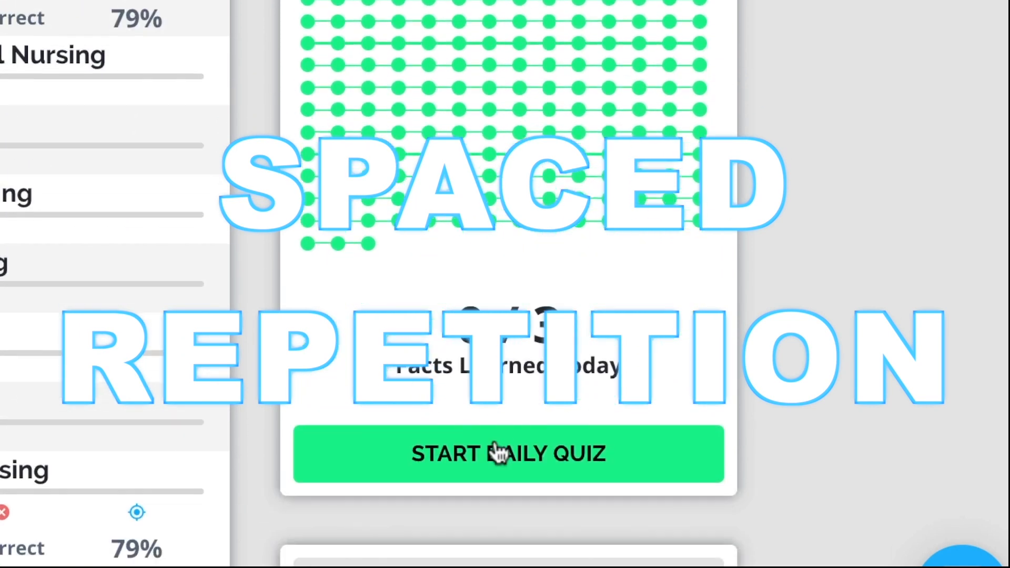